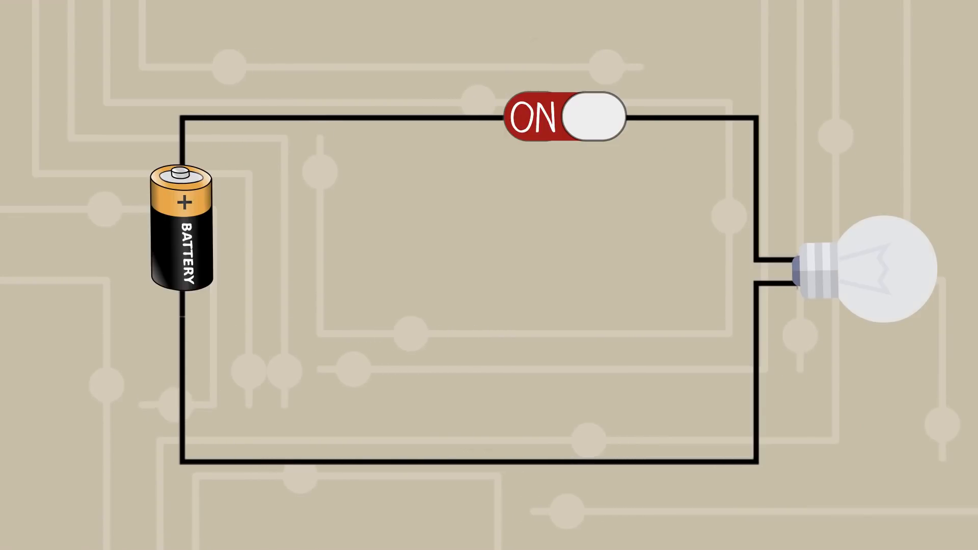
- Toggle the circuit switch off and back on so the bulb glows yellow
{"action": "left_click", "coordinate": [566, 117]}
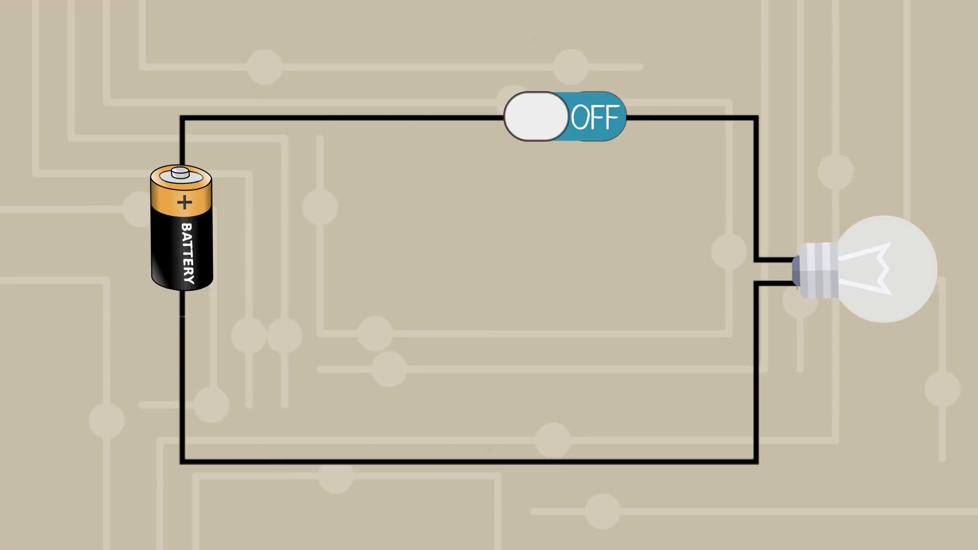
{"action": "left_click", "coordinate": [565, 117]}
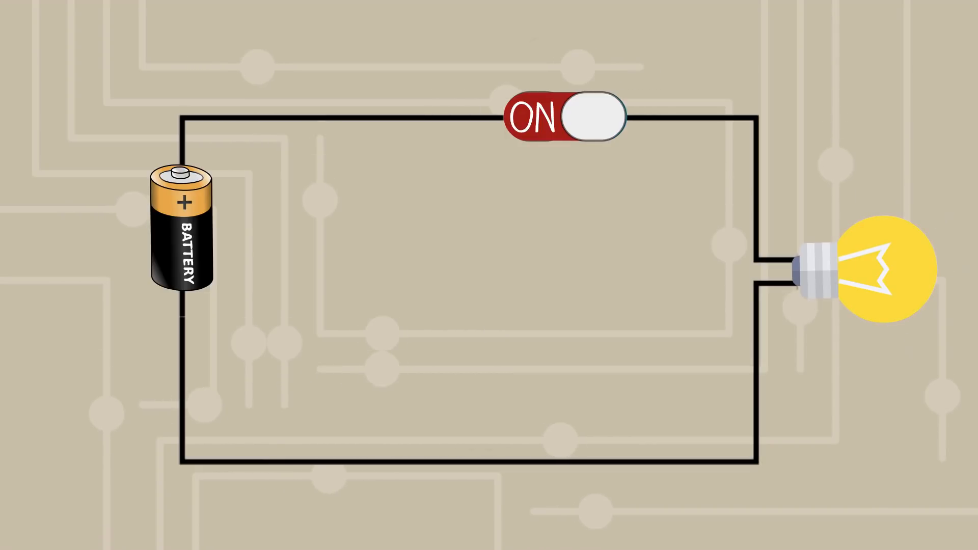